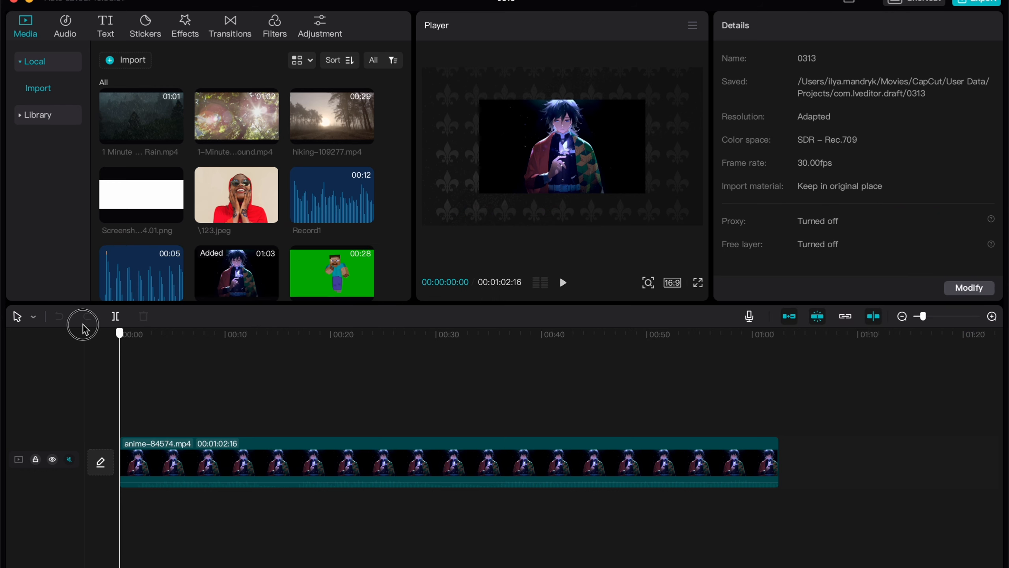
Move the playhead to about seven seconds into the anime clip.
left_click(322, 334)
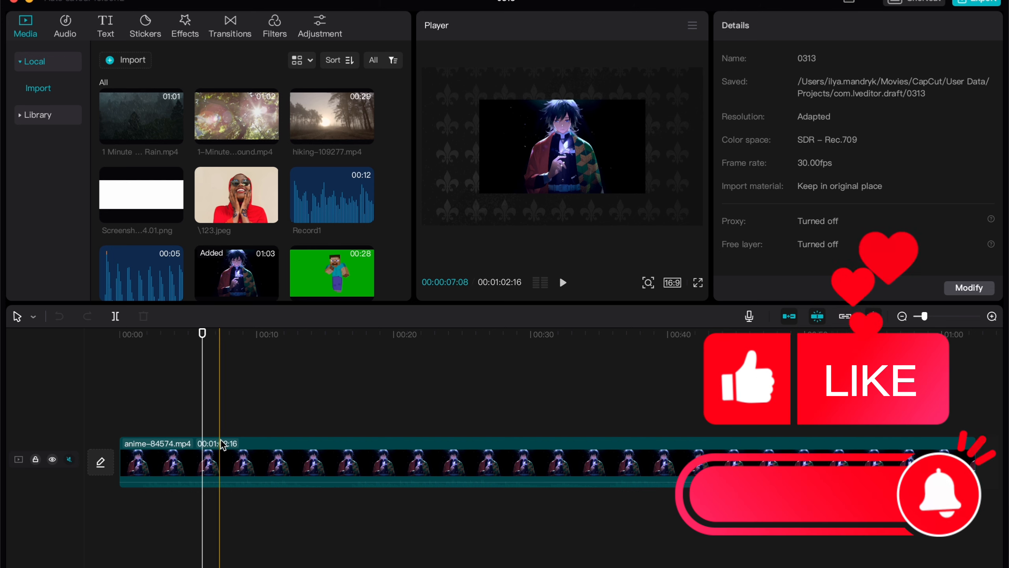
Select the anime clip to show its Position & Size settings with scale 59%.
left_click(386, 460)
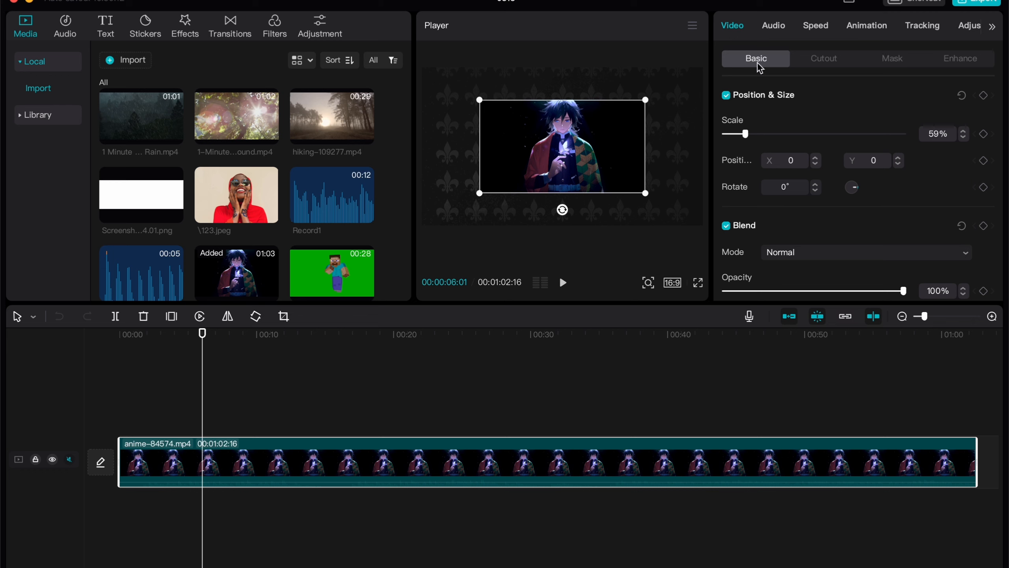
mouse_move(795, 104)
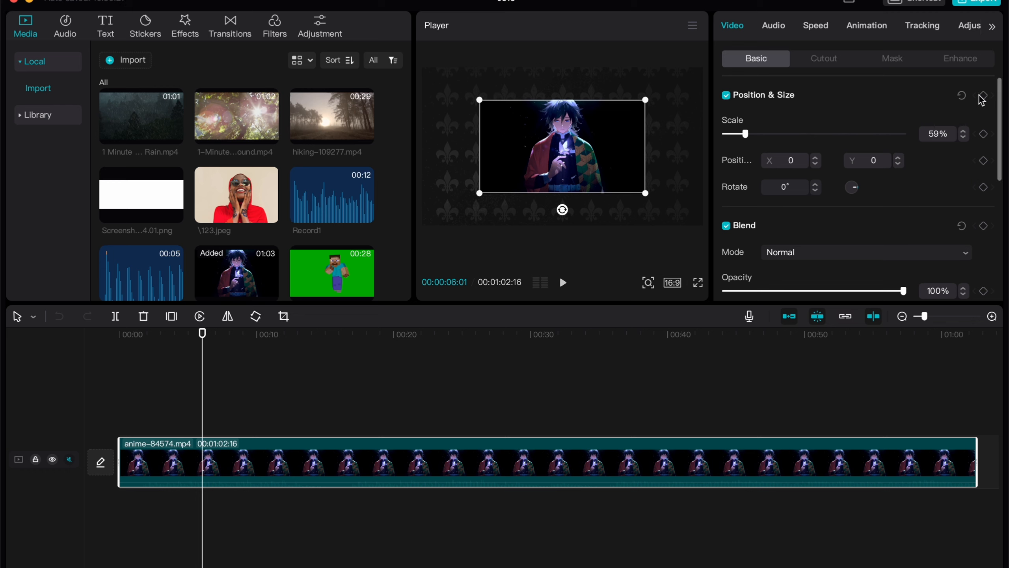
mouse_move(984, 95)
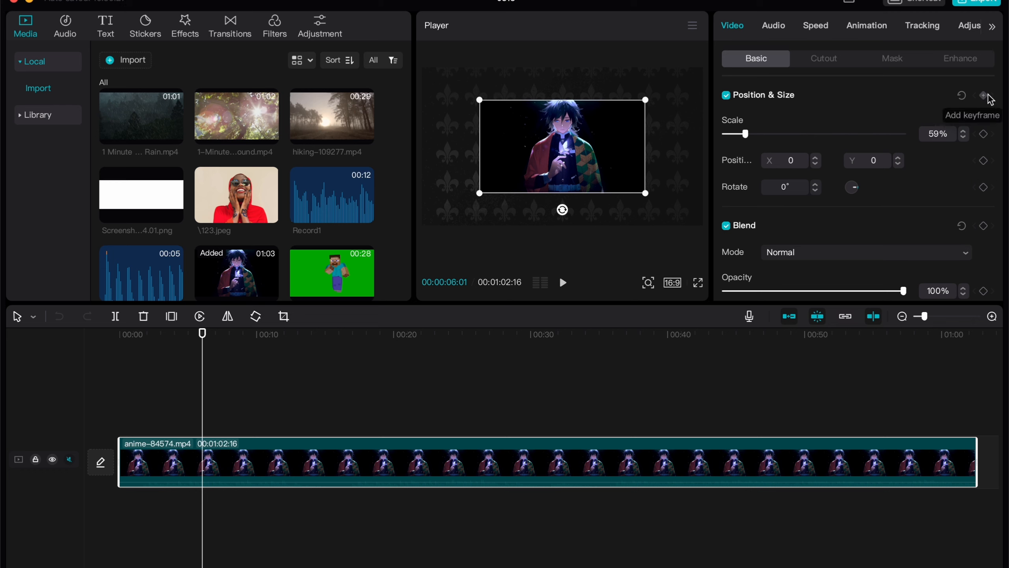
Add a Position & Size keyframe at about six seconds, holding scale at 59%.
left_click(984, 95)
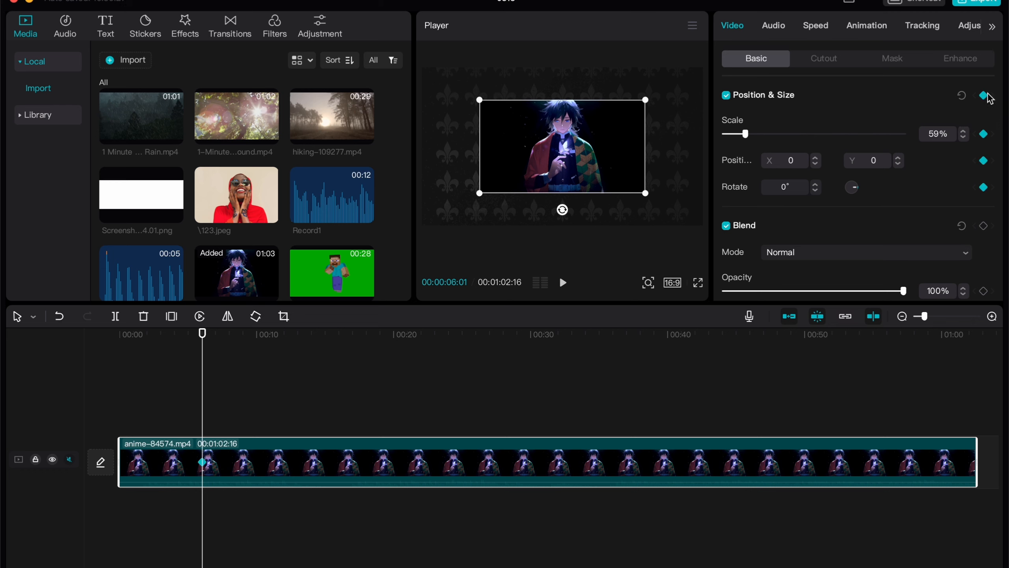
mouse_move(826, 206)
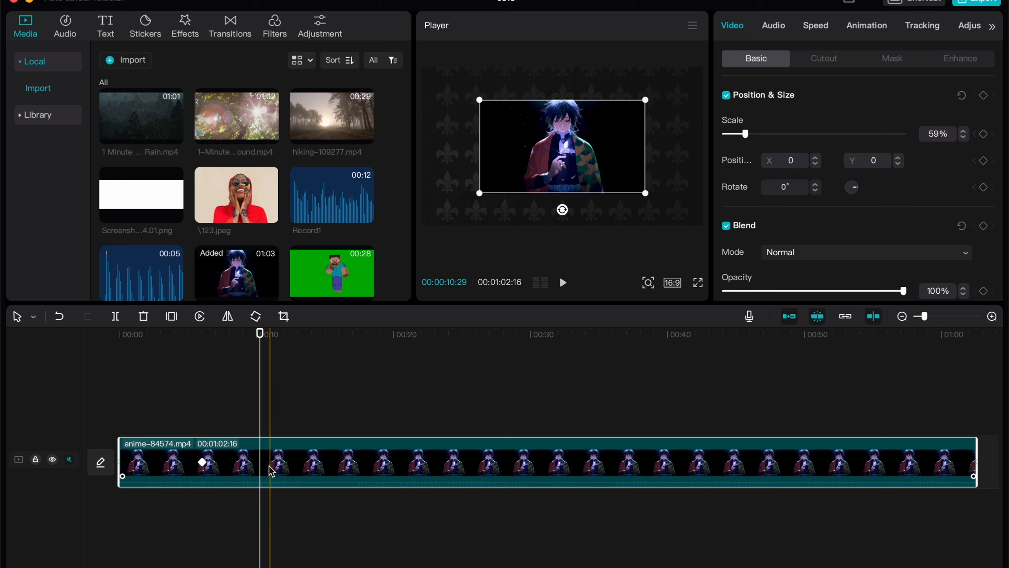
Add further keyframes near ten and fifteen seconds, raising scale to 64% at fifteen.
left_click(216, 333)
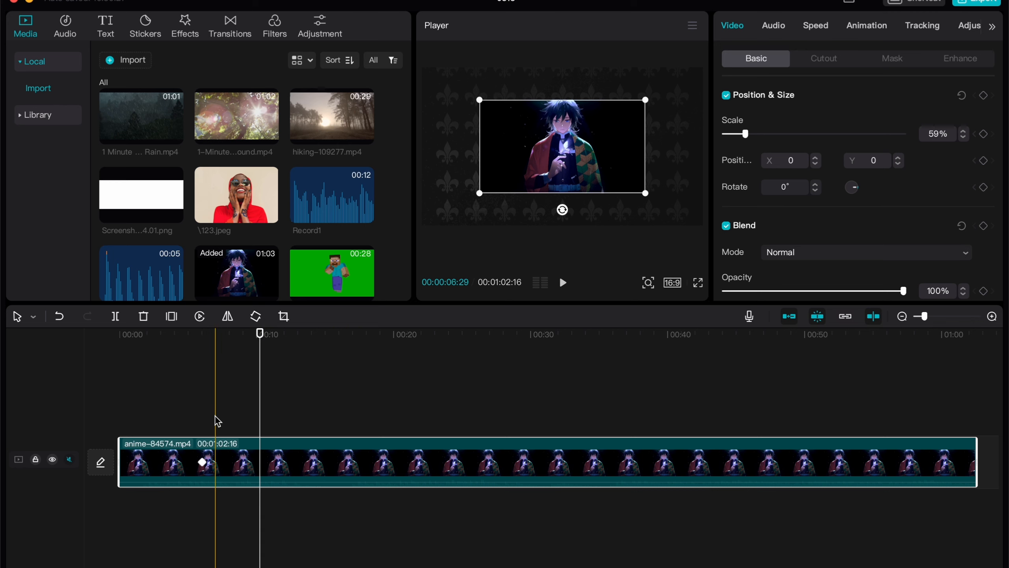
left_click(983, 96)
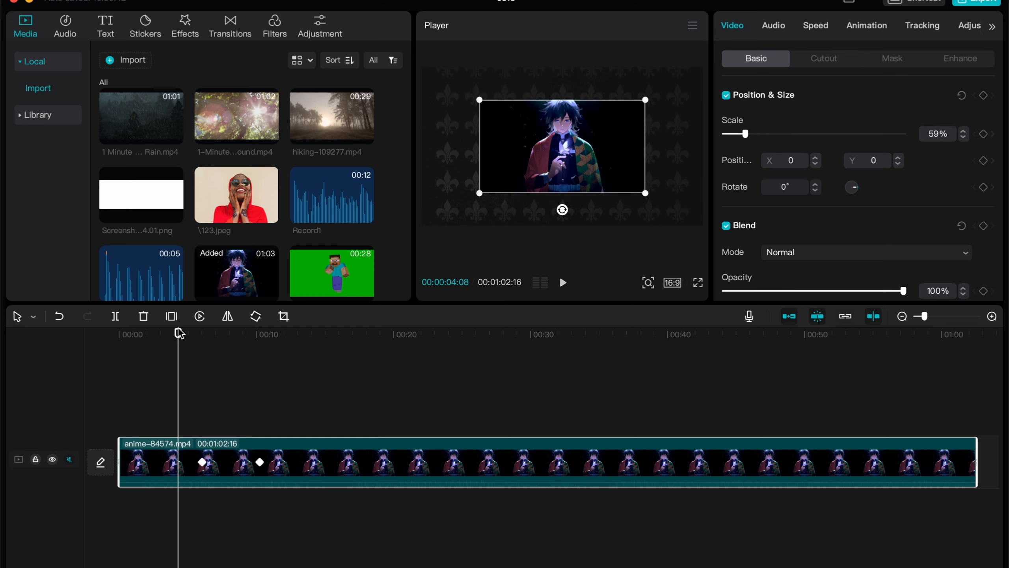
left_click(562, 282)
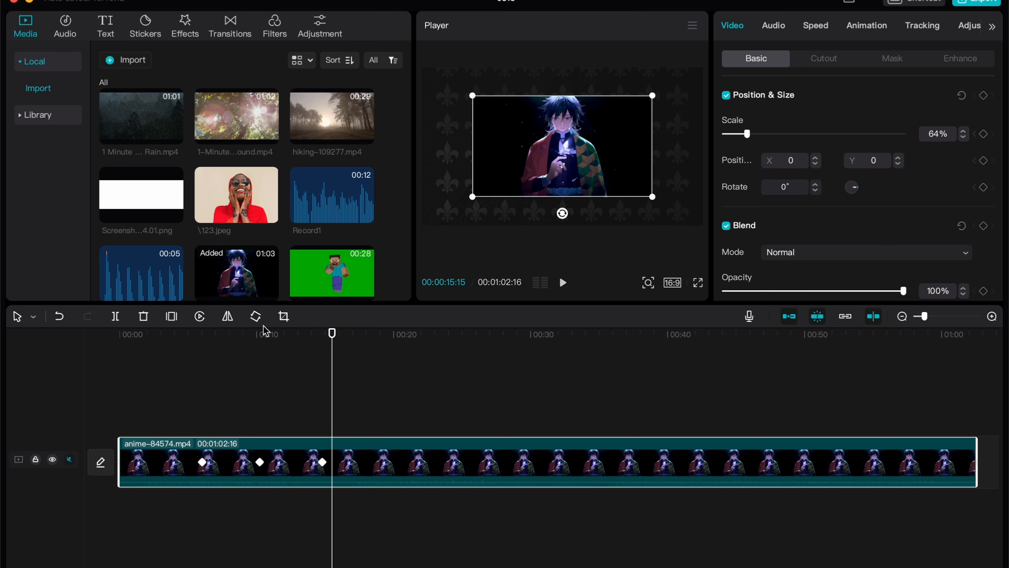
mouse_move(626, 71)
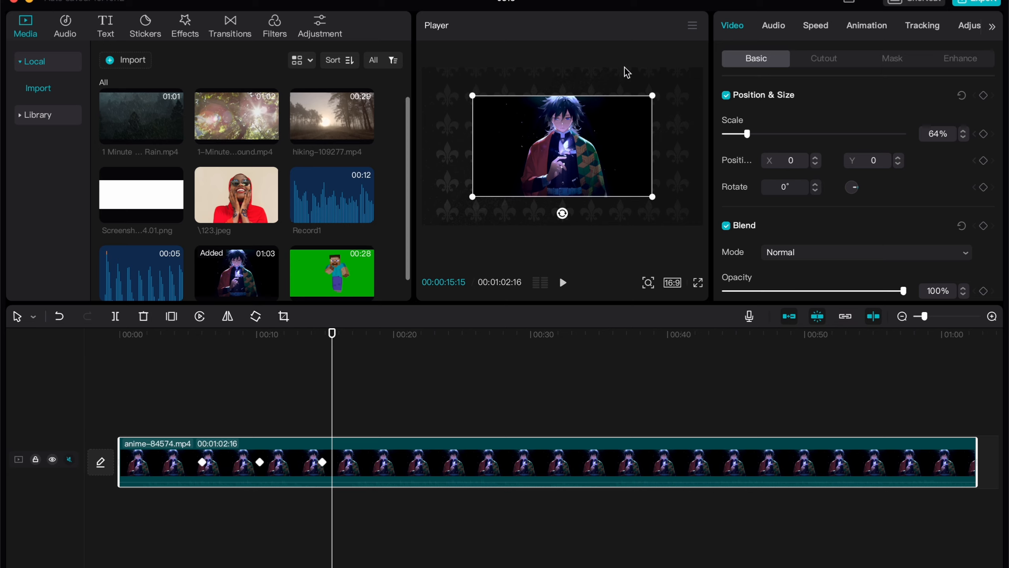